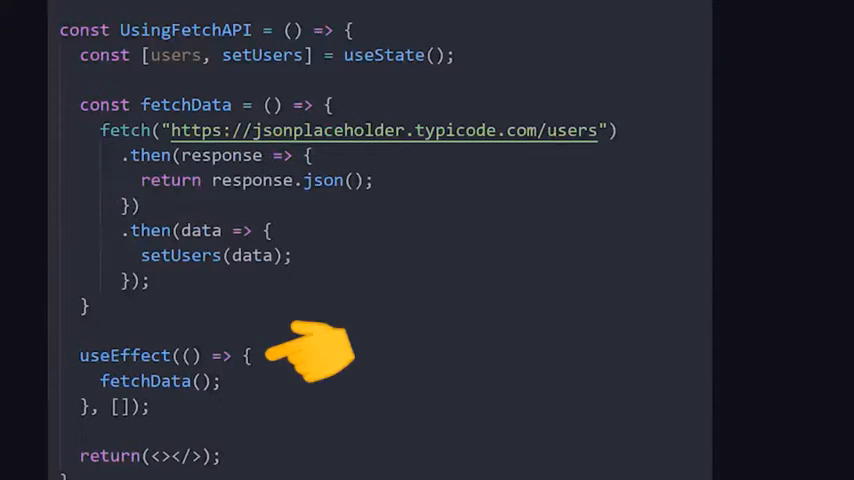
{"action": "mouse_move", "coordinate": [350, 270]}
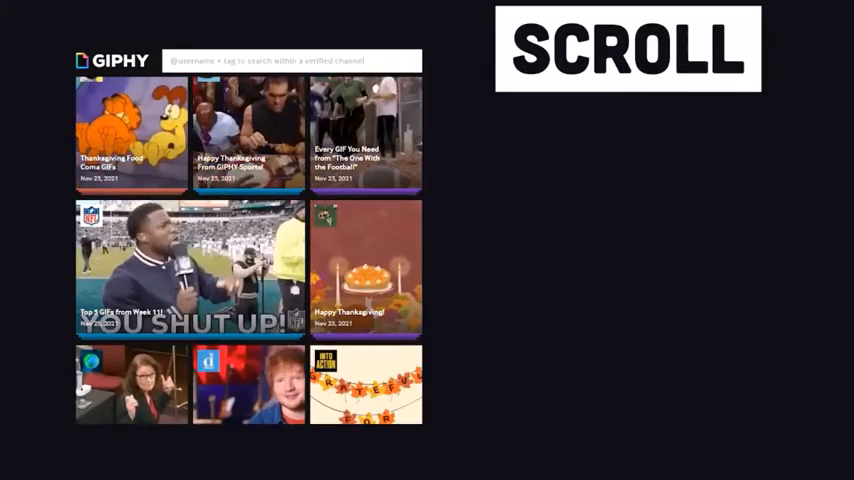
Step: Add client={queryClient} to the QueryClientProvider tag and insert <ReactQueryDevtools />
{"action": "scroll", "scroll_direction": "down", "scroll_amount": 3}
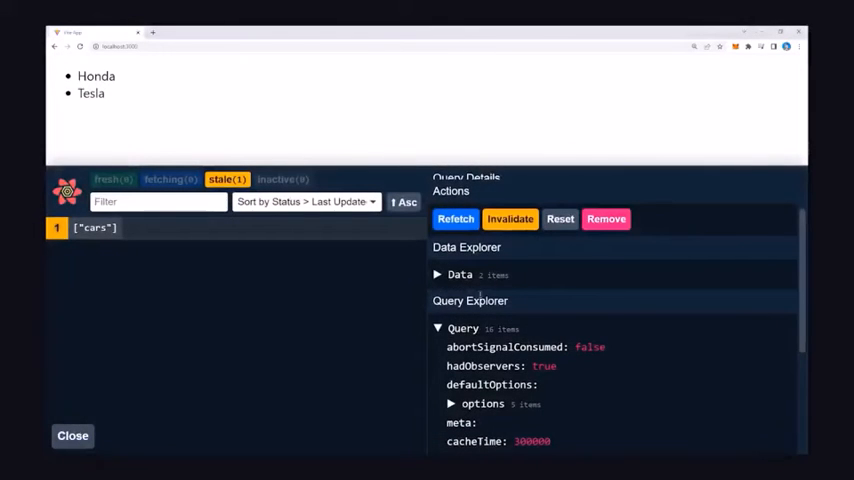
{"action": "left_click", "coordinate": [459, 274]}
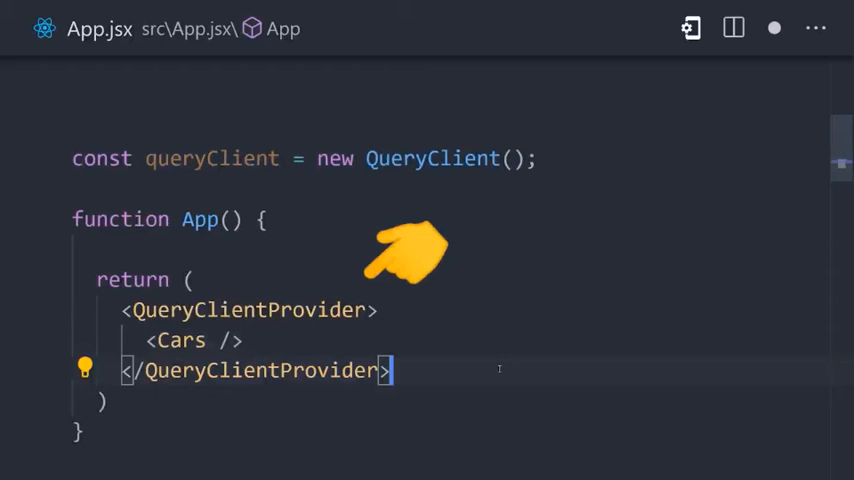
{"action": "type", "text": "client={queryClient}"}
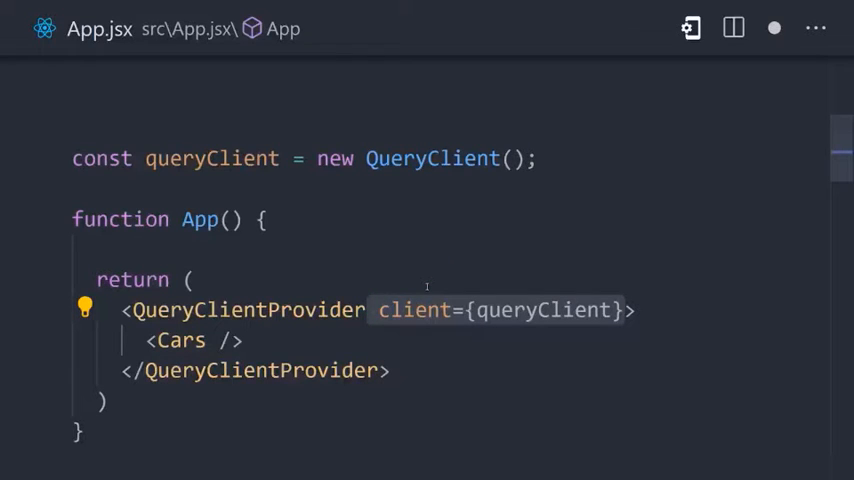
{"action": "type", "text": "<ReactQueryDevtools />"}
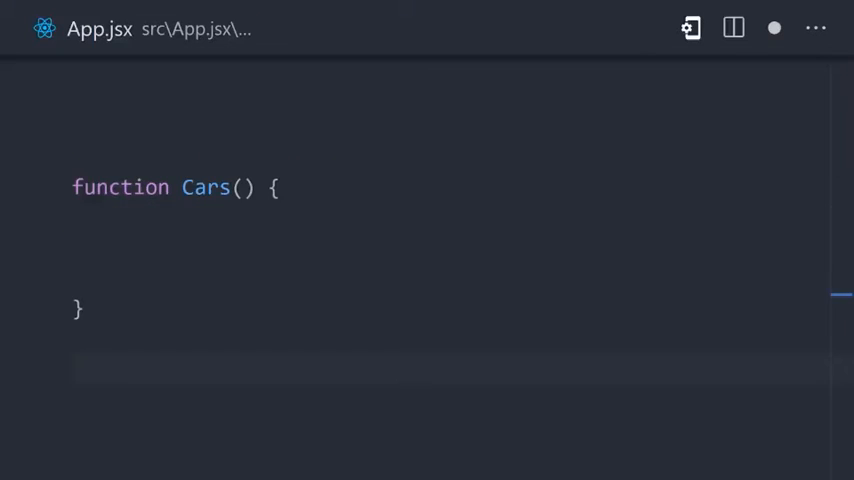
Step: Write const { data, status } = useQuery('cars', fetchCars); inside Cars
{"action": "type", "text": "const { } = useQuery();"}
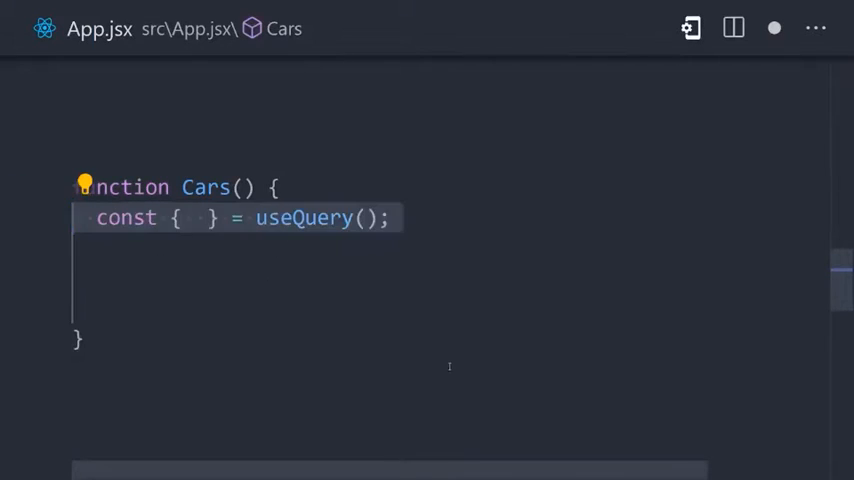
{"action": "type", "text": "'cars'"}
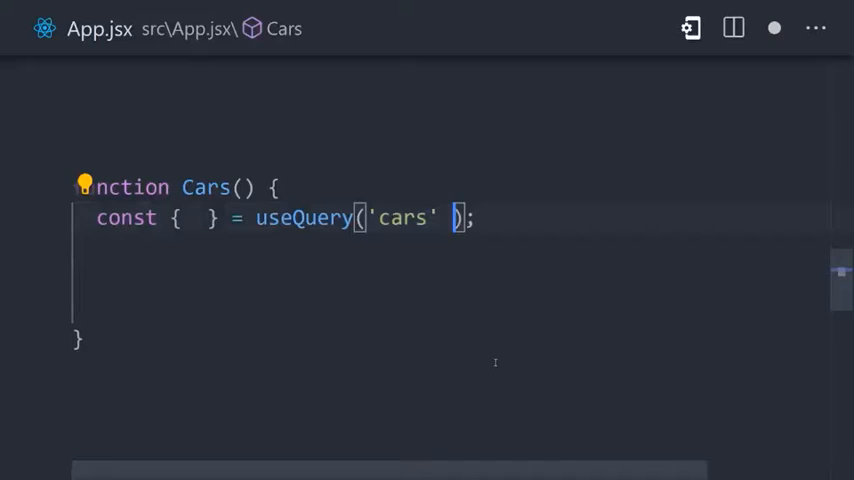
{"action": "type", "text": ", fetchCars"}
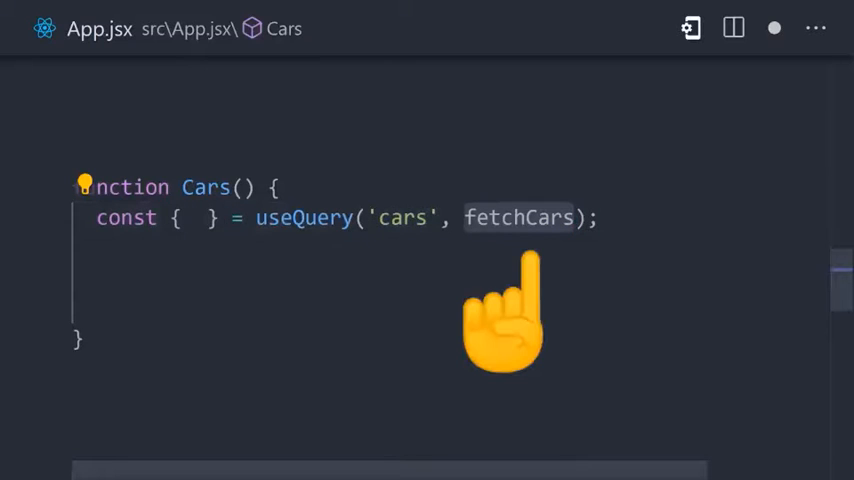
{"action": "type", "text": "data, status"}
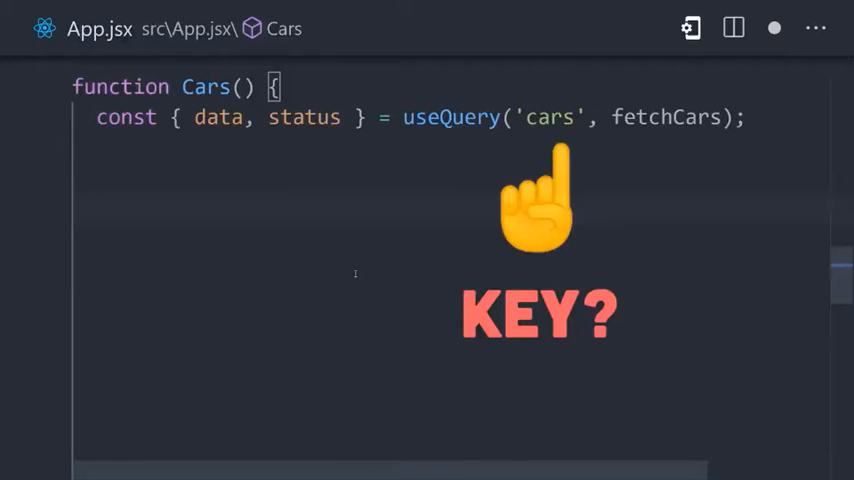
Step: Add const mutation = useMutation(postTodo, {...}) with an onSuccess callback below useQuery
{"action": "type", "text": "const mutation = useMutation(postTodo)"}
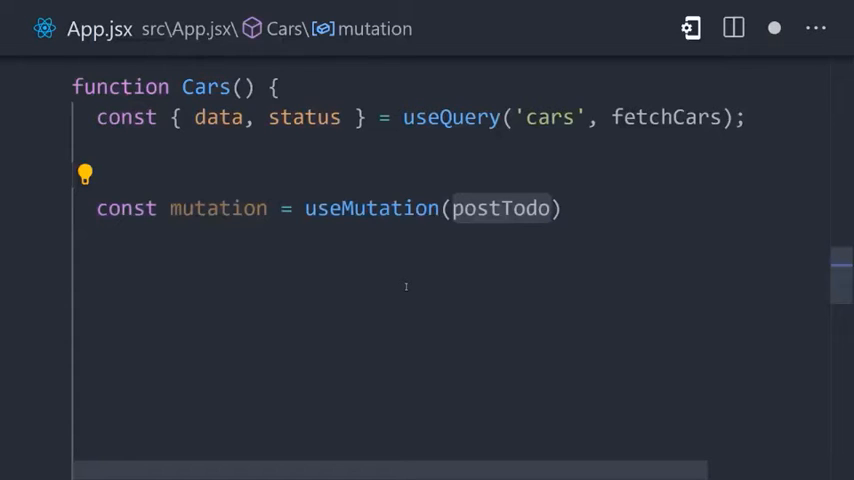
{"action": "type", "text": ", {"}
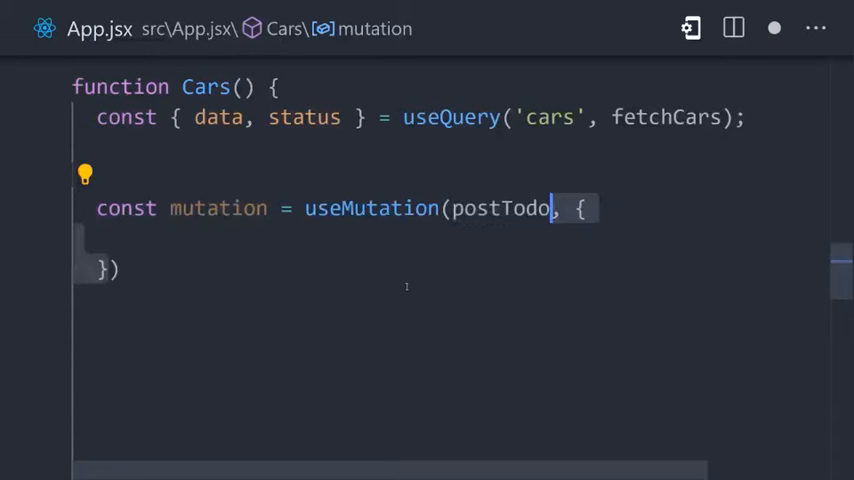
{"action": "type", "text": "onSuccess: () => {"}
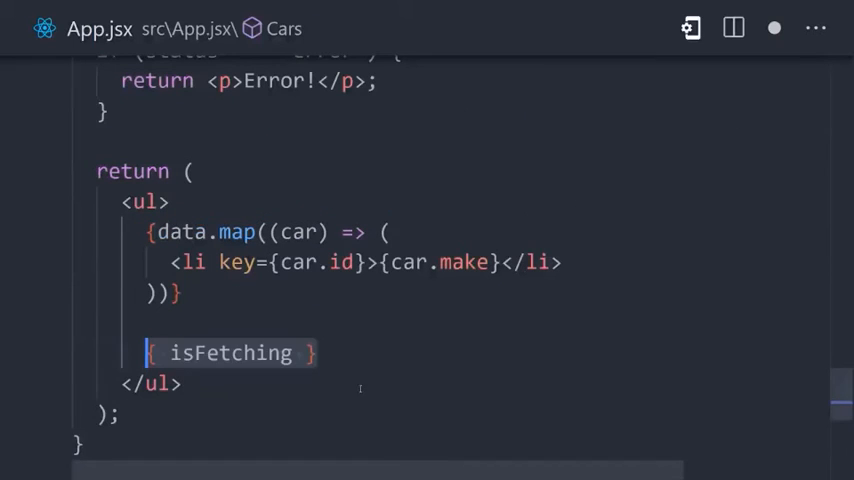
Step: Show <p>Refreshing your data...</p> when isFetching is true, after the mapped car items
{"action": "type", "text": "&& <p>Refreshing your data...</p>"}
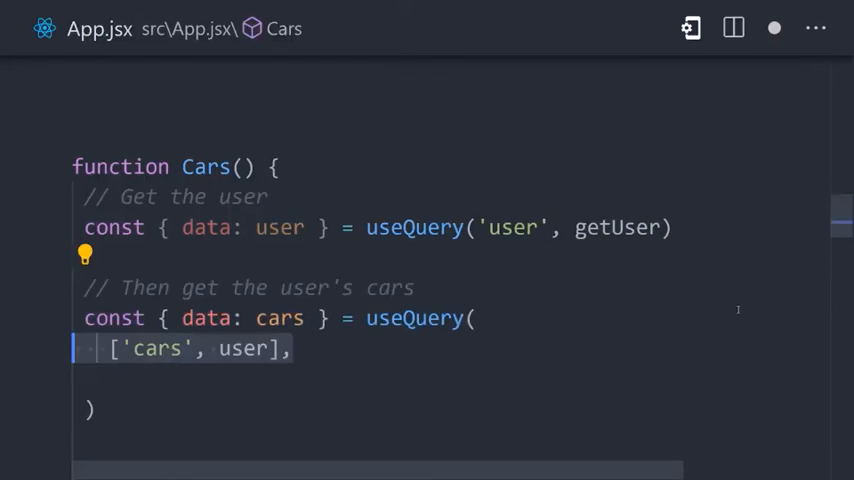
Step: Pass getProjectsByUser as the fetch function after the ['cars', user] key
{"action": "type", "text": "getProjectsByUser,"}
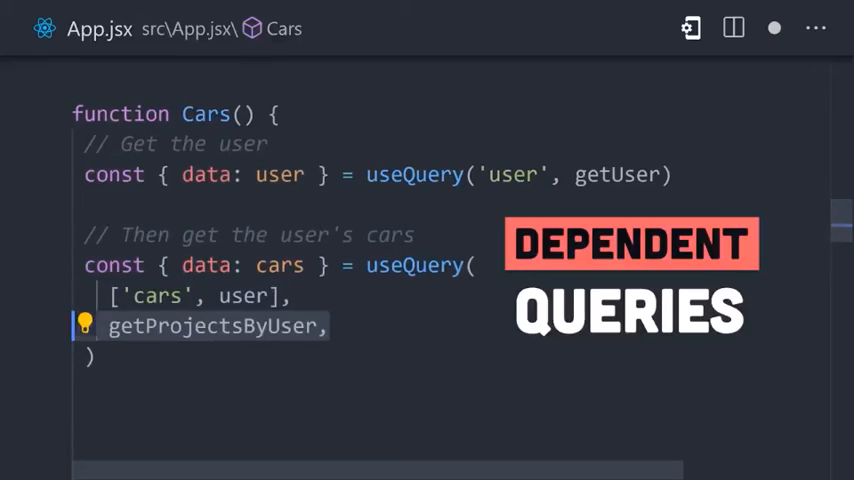